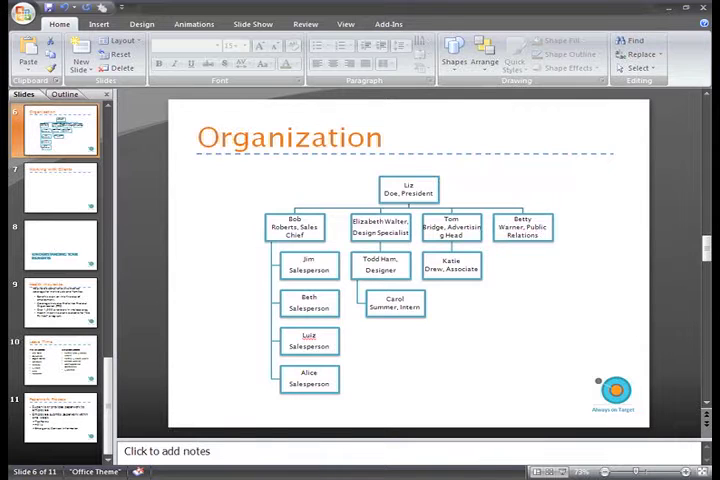
# - Display the 'Working with Clients' slide with its empty content placeholder
pyautogui.click(56, 188)
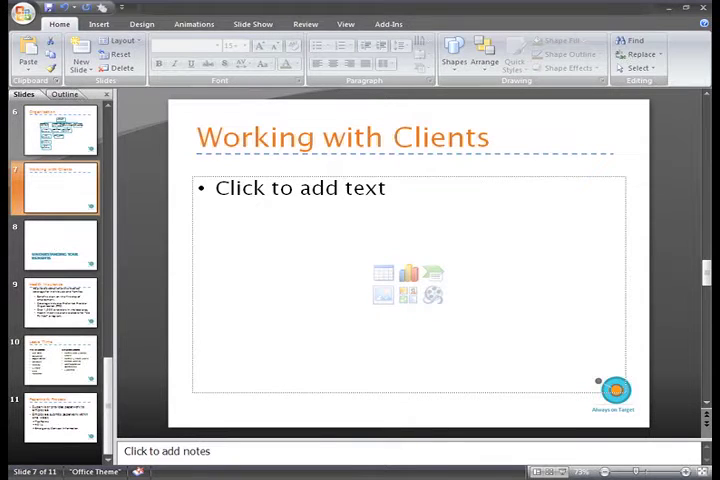
pyautogui.moveTo(432, 272)
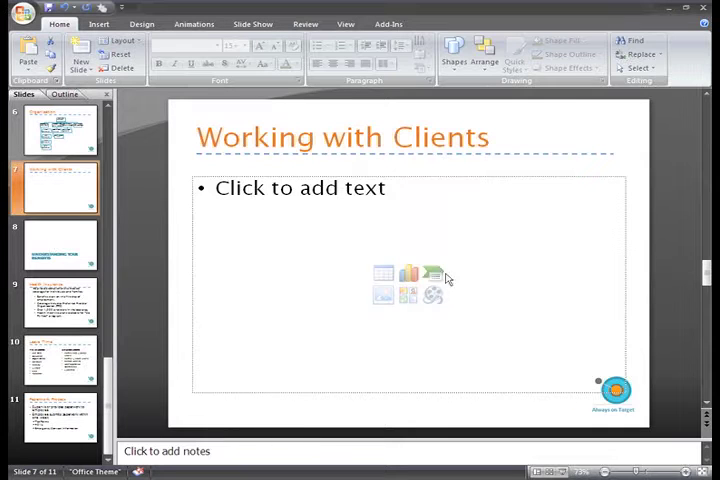
pyautogui.moveTo(432, 270)
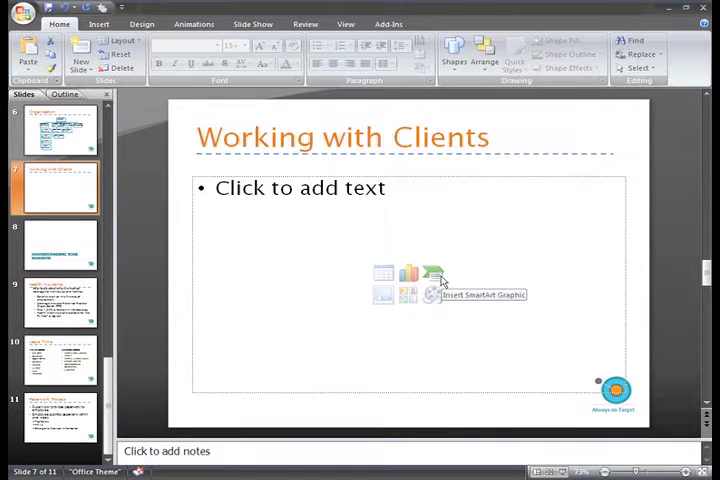
pyautogui.moveTo(420, 256)
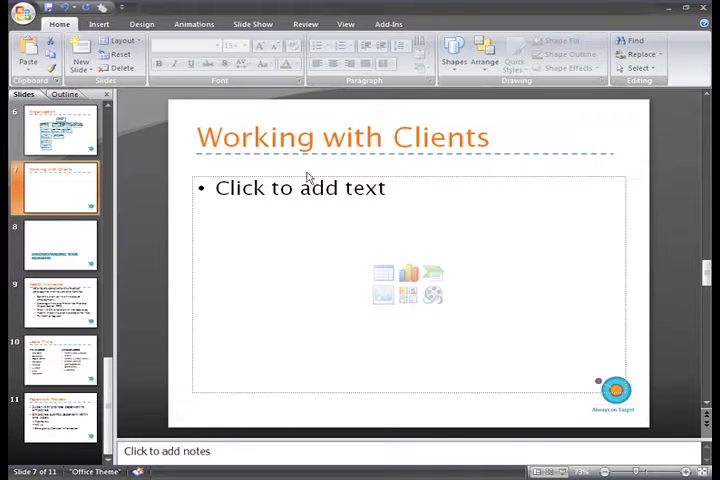
# - Bring up the Choose a SmartArt Graphic gallery from the Insert ribbon
pyautogui.click(98, 24)
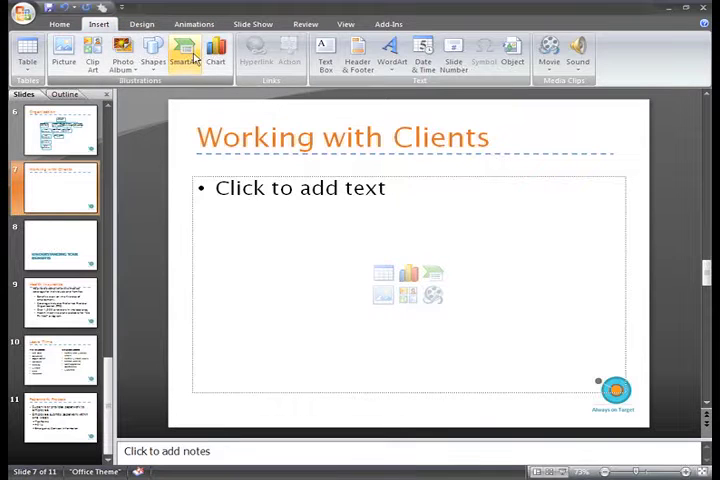
pyautogui.click(184, 52)
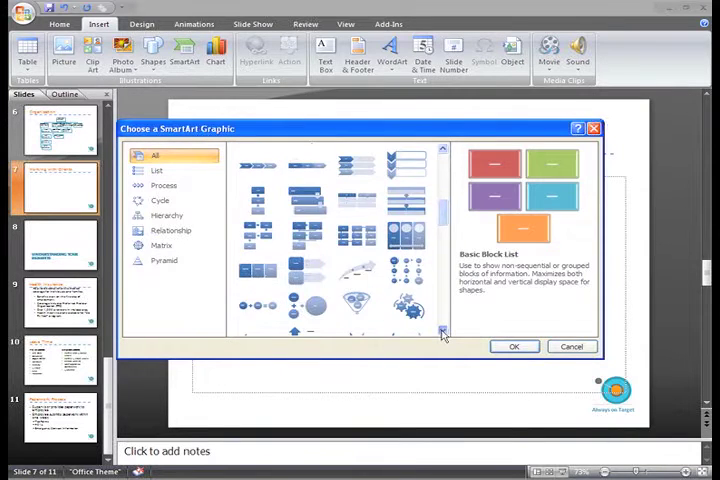
# - Filter the gallery to List layouts and preview the Grouped List layout
pyautogui.click(162, 244)
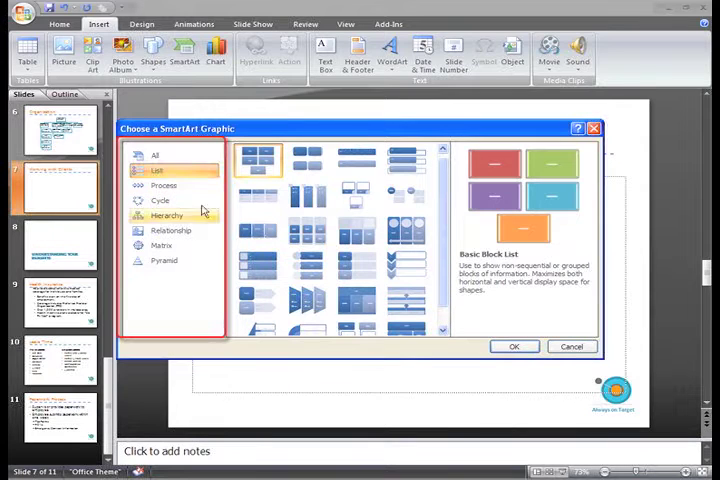
pyautogui.click(156, 168)
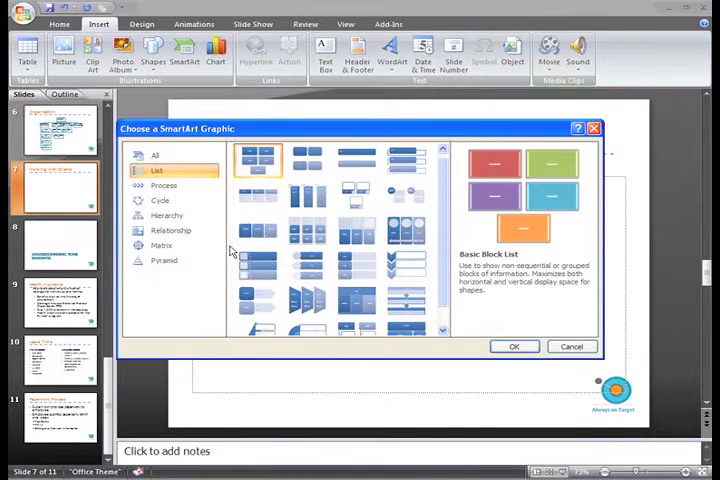
pyautogui.moveTo(308, 232)
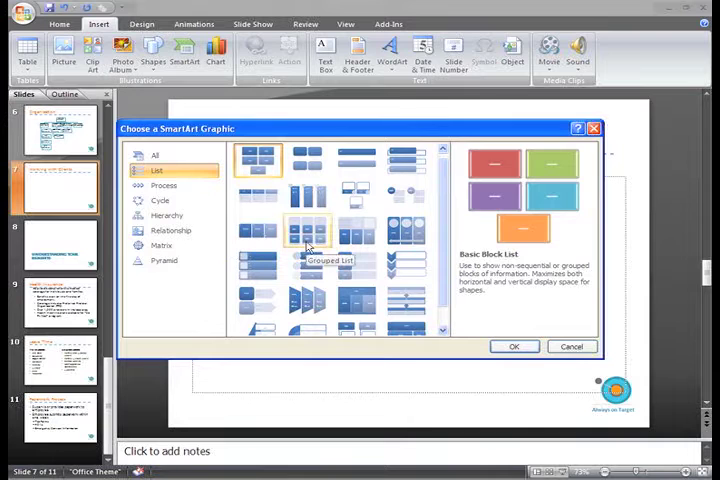
pyautogui.click(308, 232)
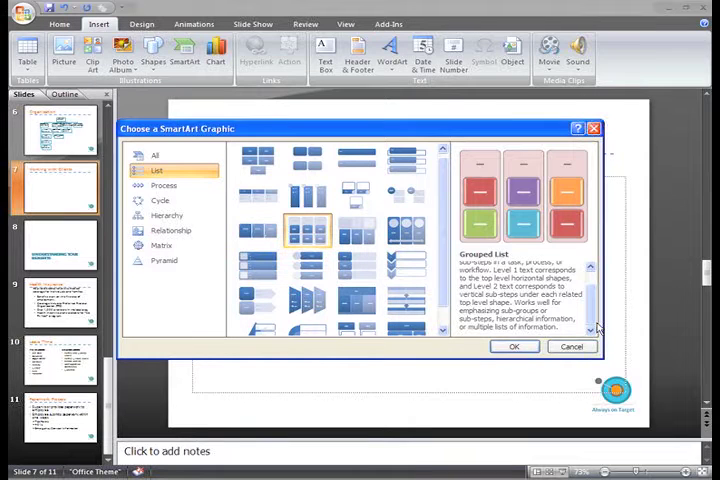
# - Browse the Relationship layouts and preview Converging Radial with its description
pyautogui.click(256, 268)
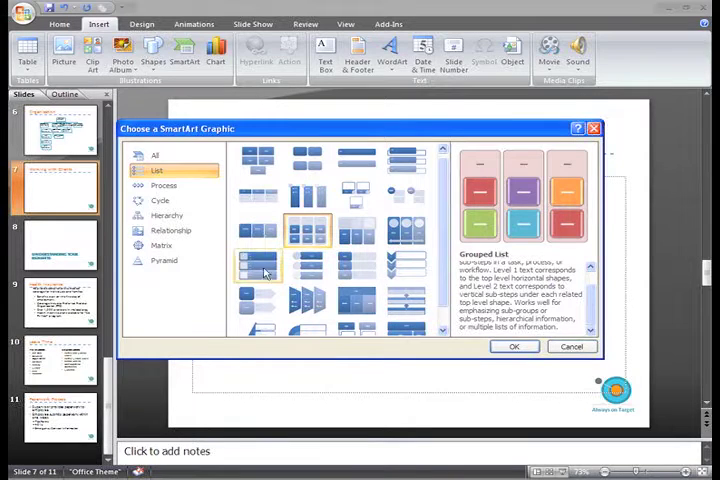
pyautogui.click(170, 230)
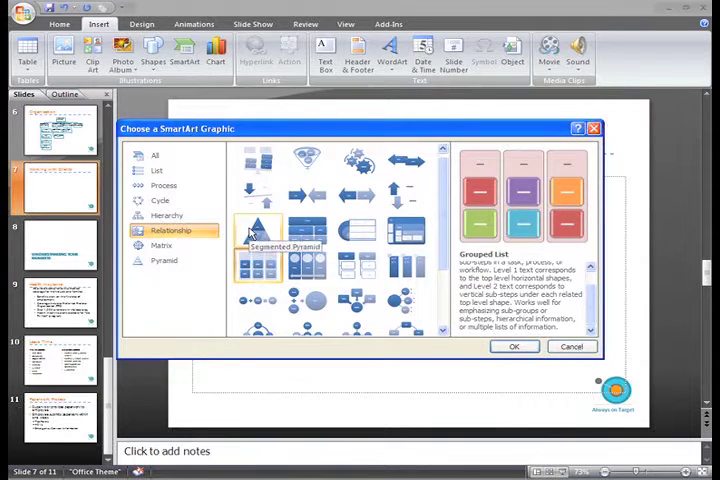
pyautogui.click(258, 230)
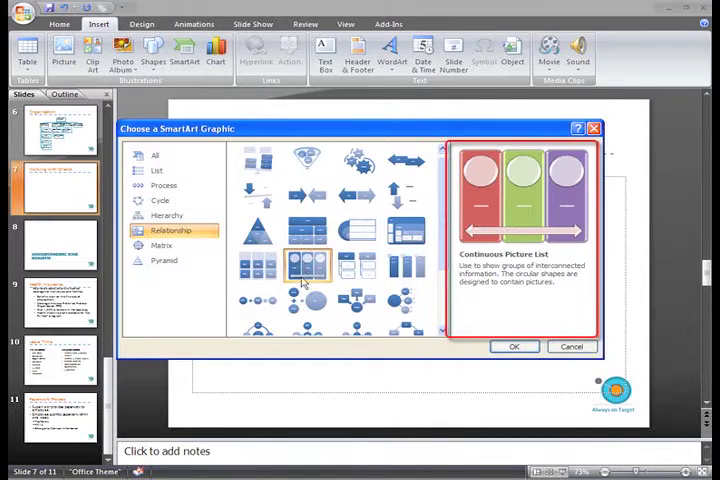
pyautogui.click(310, 300)
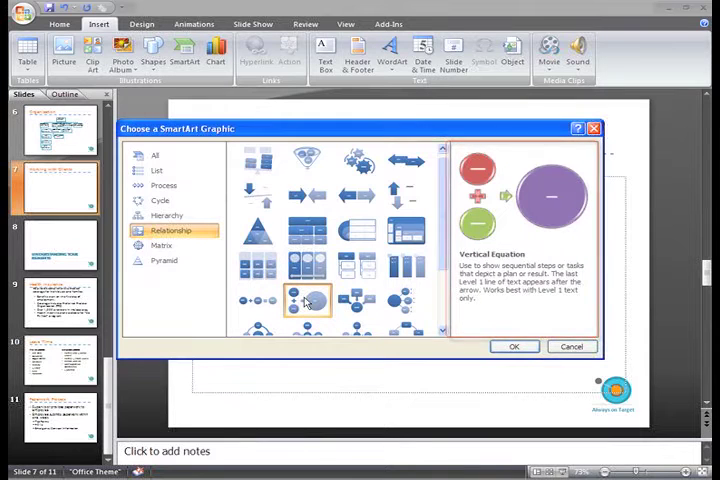
pyautogui.click(356, 300)
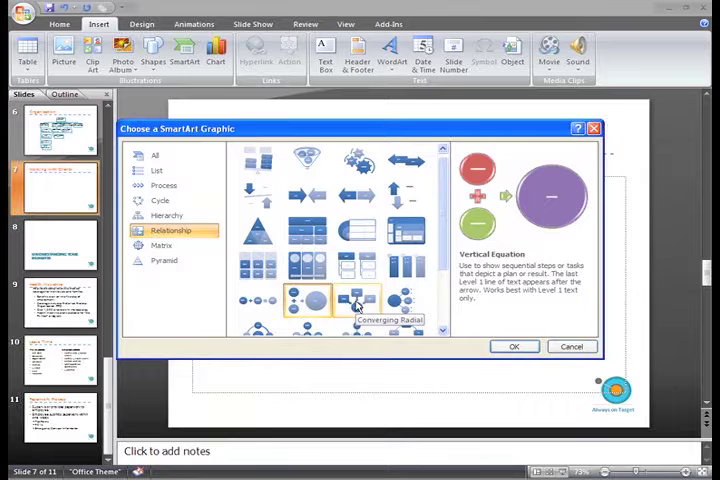
pyautogui.click(356, 300)
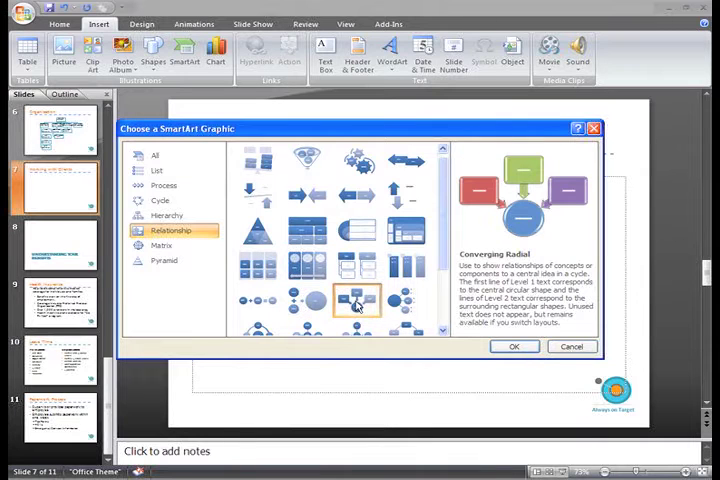
# - Insert the Converging Radial diagram and label its center circle 'Satisfied Client'
pyautogui.click(512, 346)
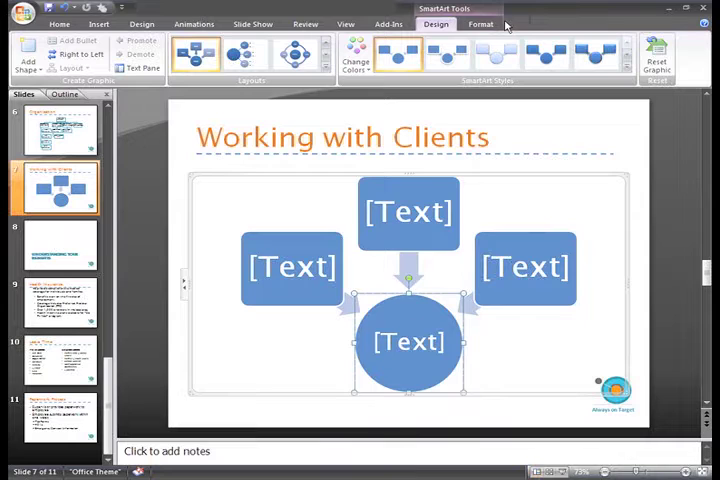
pyautogui.write('Satis')
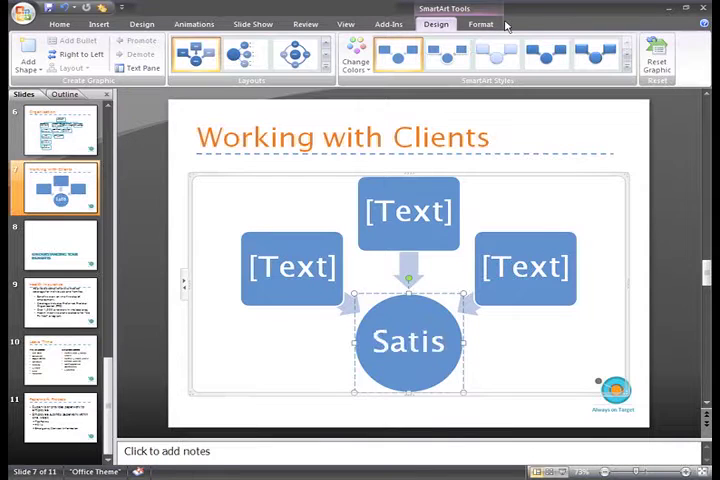
pyautogui.write('fied')
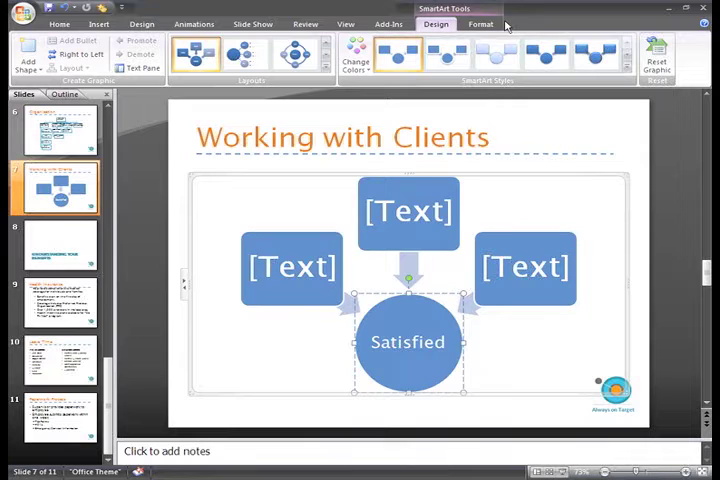
pyautogui.write('C')
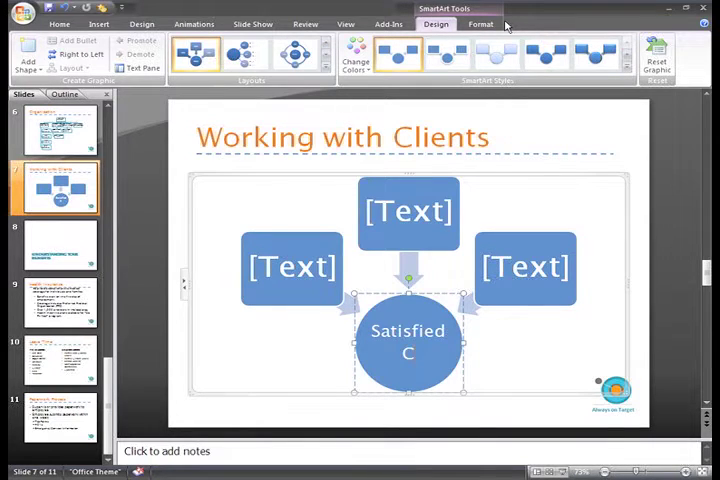
pyautogui.write('lient')
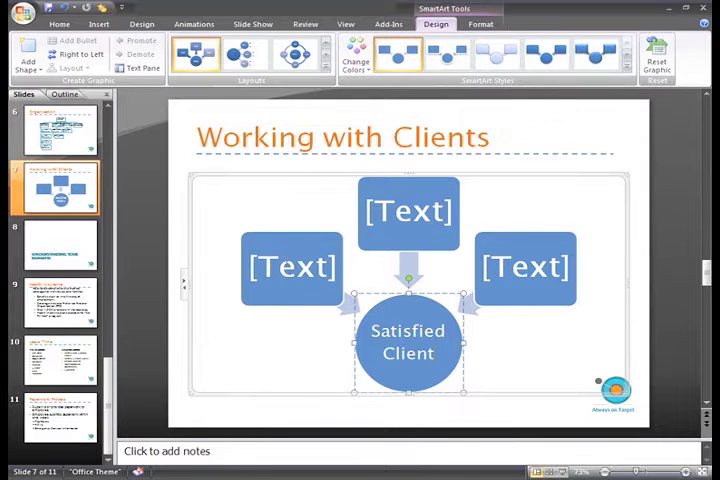
# - Label the three outer boxes Sales, Design/Creative and Advertising
pyautogui.write('Sales')
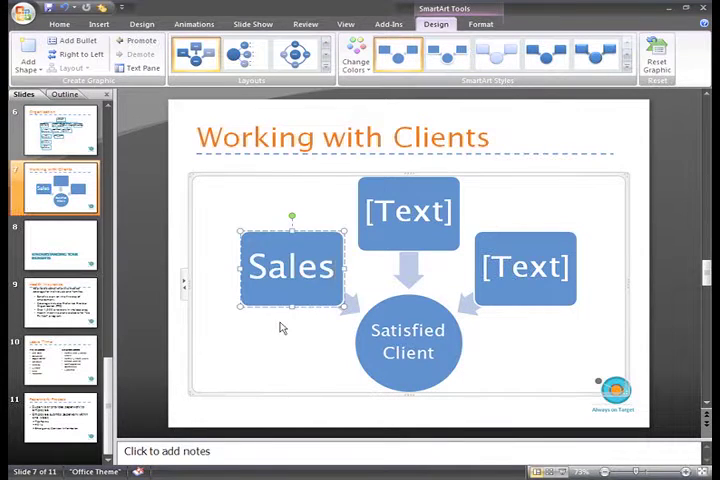
pyautogui.click(408, 212)
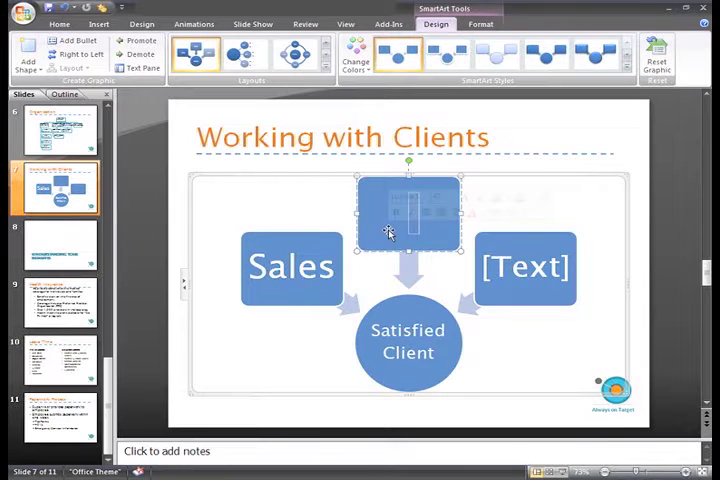
pyautogui.write('Design/Creative')
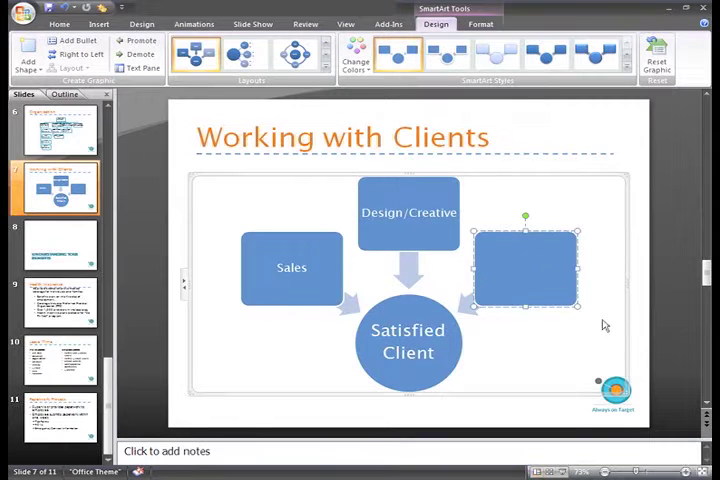
pyautogui.write('Advertis')
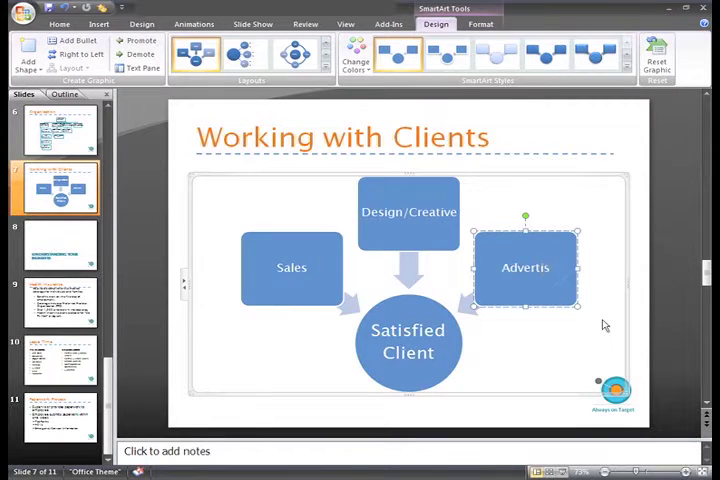
pyautogui.write('ing')
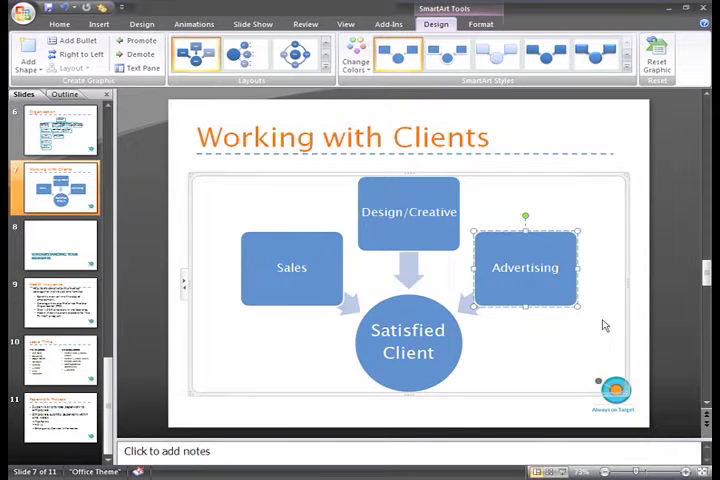
pyautogui.click(292, 268)
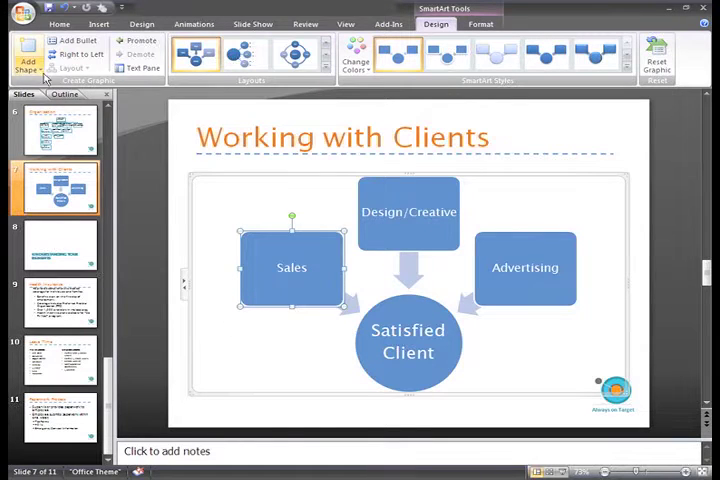
# - Show the Add Shape options for the diagram with the Sales shape selected
pyautogui.click(28, 50)
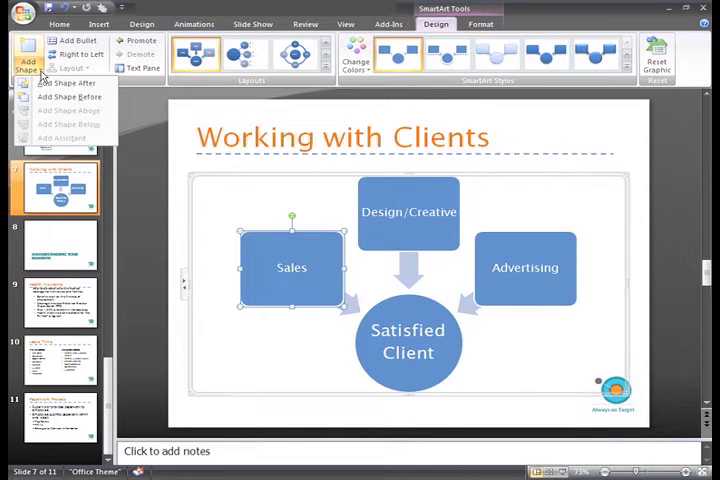
pyautogui.moveTo(66, 96)
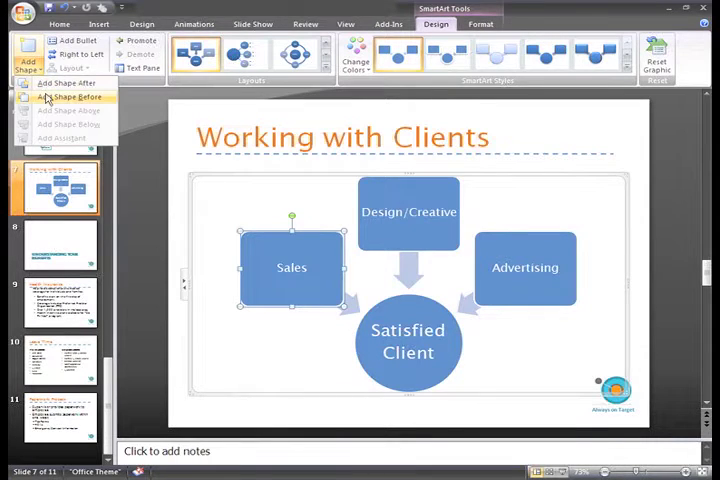
# - Add a new shape before Sales and label it 'Public Relations'
pyautogui.click(66, 84)
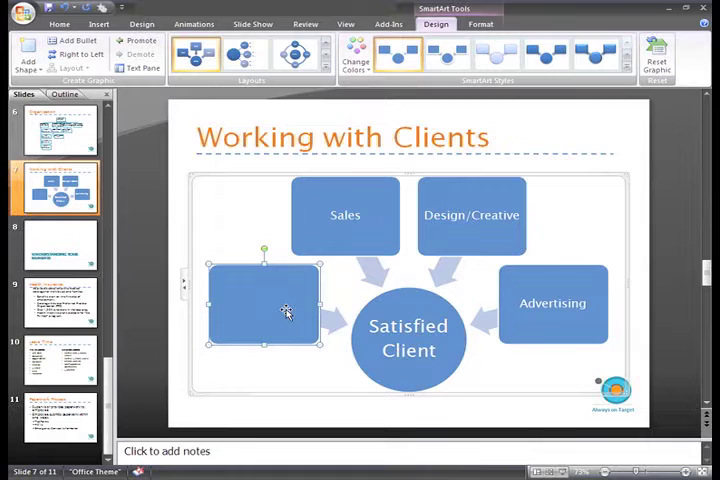
pyautogui.write('Public')
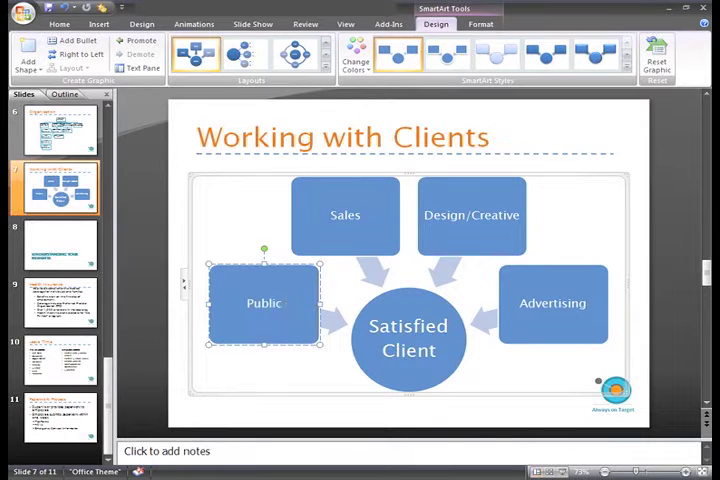
pyautogui.write('Relations')
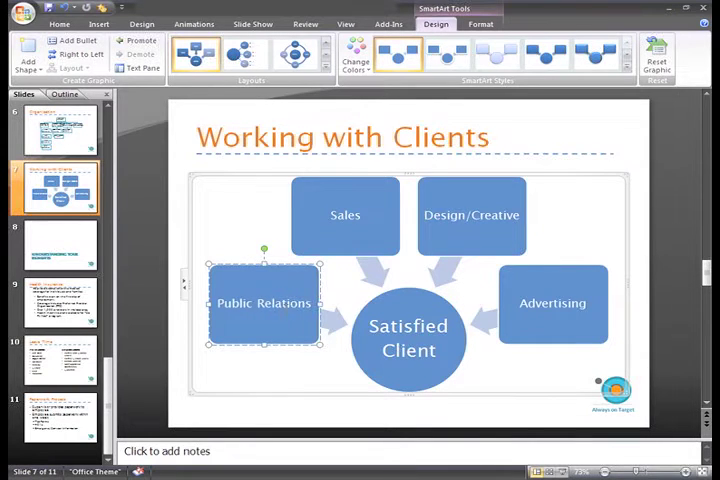
pyautogui.click(264, 364)
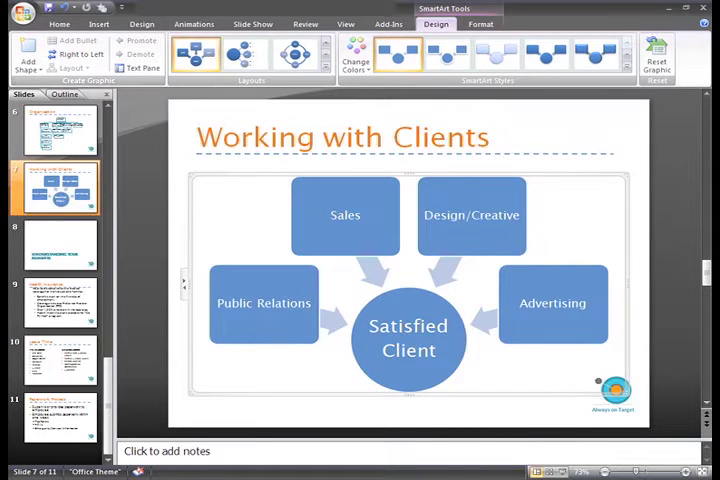
# - Add bullets 'Main Content' and 'Sells ad space' under Sales and 'Contacts media outlets' under Public Relations
pyautogui.click(344, 216)
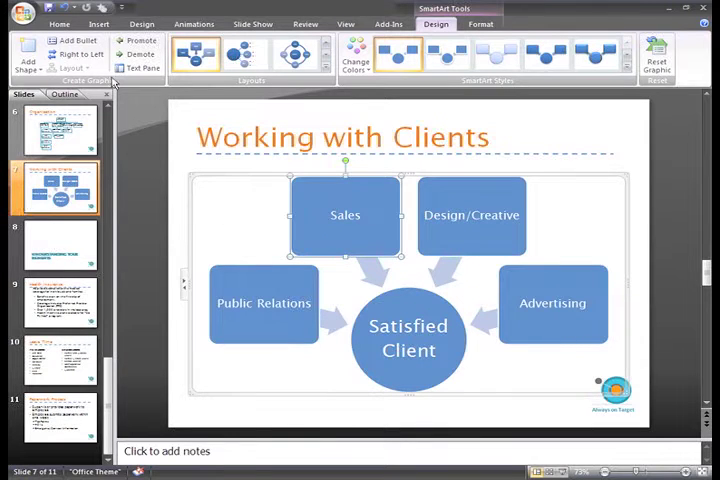
pyautogui.doubleClick(344, 216)
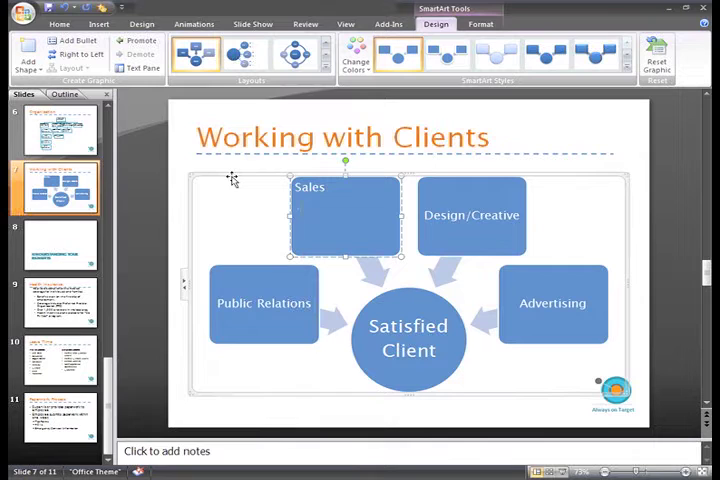
pyautogui.write('Main Content')
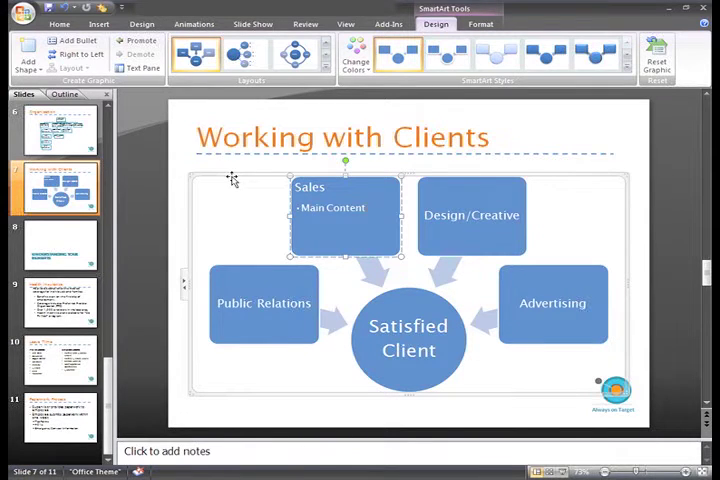
pyautogui.write('Sells ad space')
pyautogui.click(264, 304)
pyautogui.write('Contacts medi')
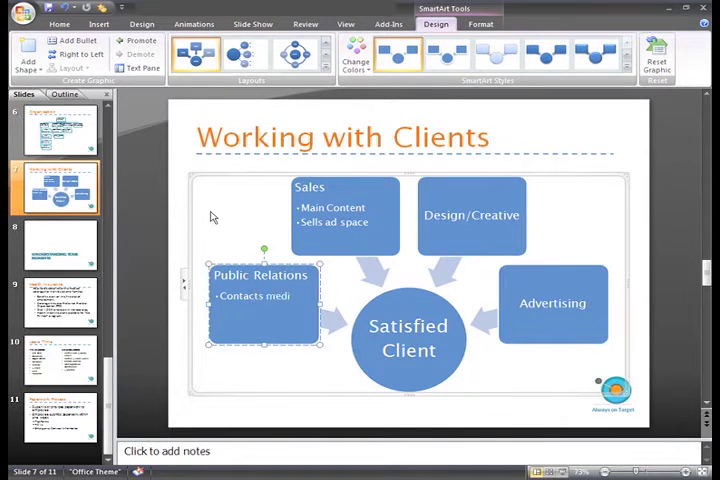
pyautogui.write('a')
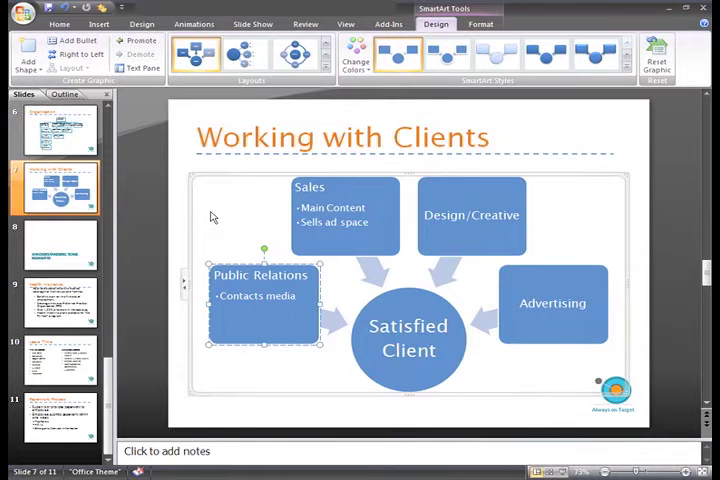
pyautogui.write('outlets')
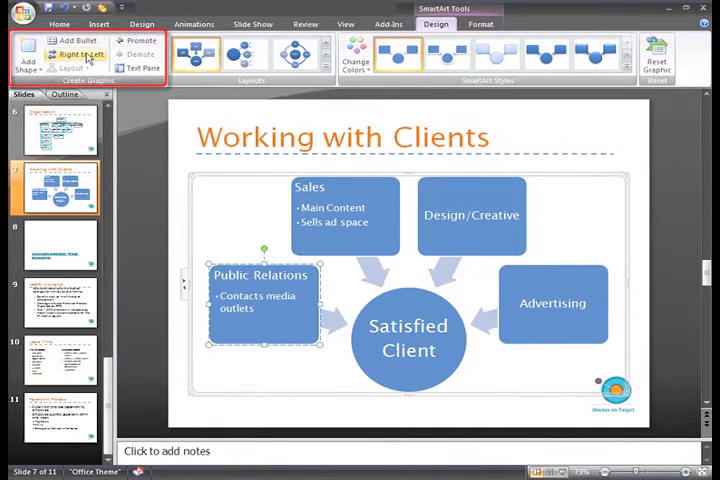
pyautogui.moveTo(70, 54)
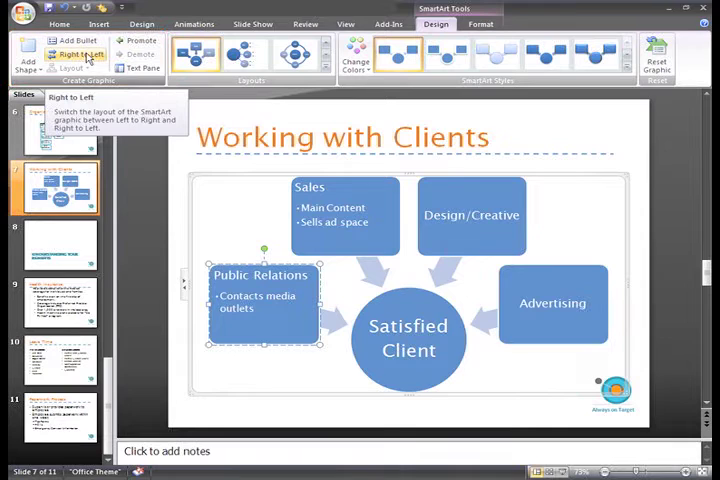
# - Mirror the diagram Right to Left, placing Public Relations on the right and Advertising on the left
pyautogui.click(78, 54)
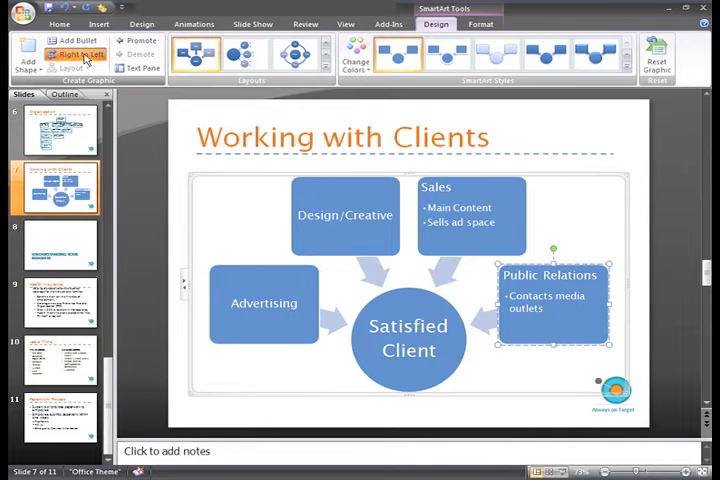
pyautogui.click(76, 54)
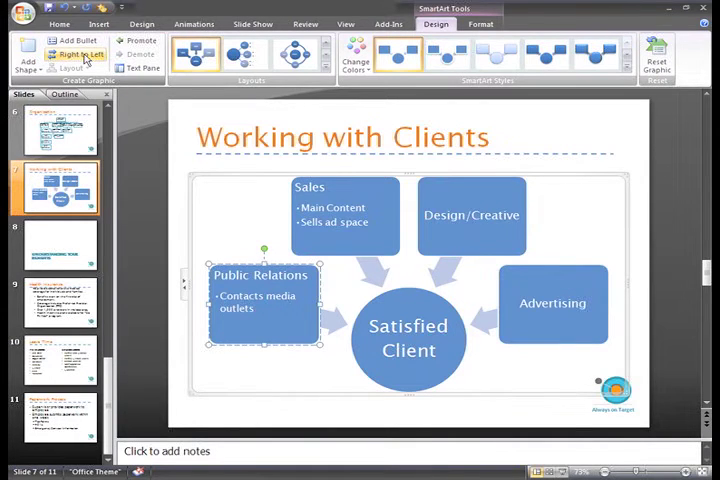
pyautogui.click(76, 54)
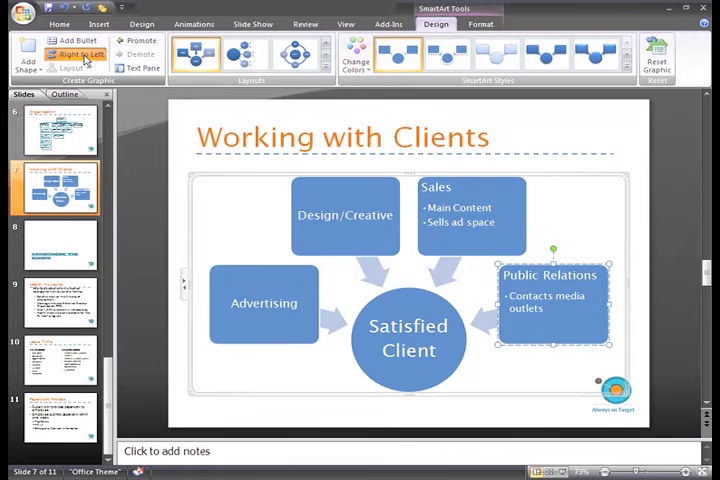
pyautogui.moveTo(70, 68)
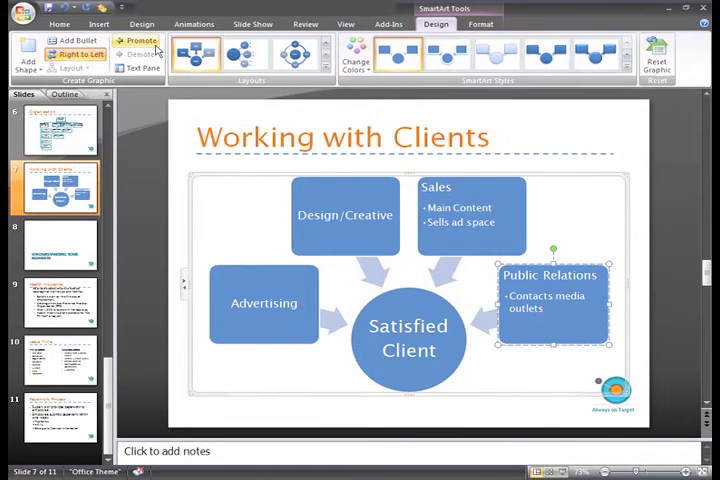
pyautogui.moveTo(140, 40)
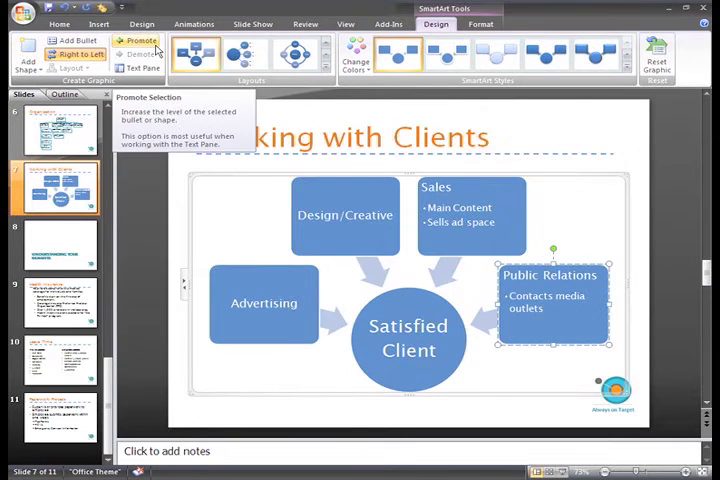
pyautogui.moveTo(144, 56)
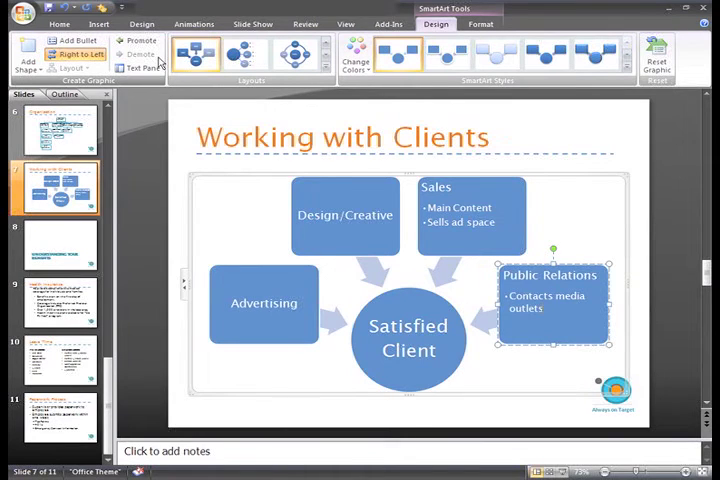
pyautogui.moveTo(140, 68)
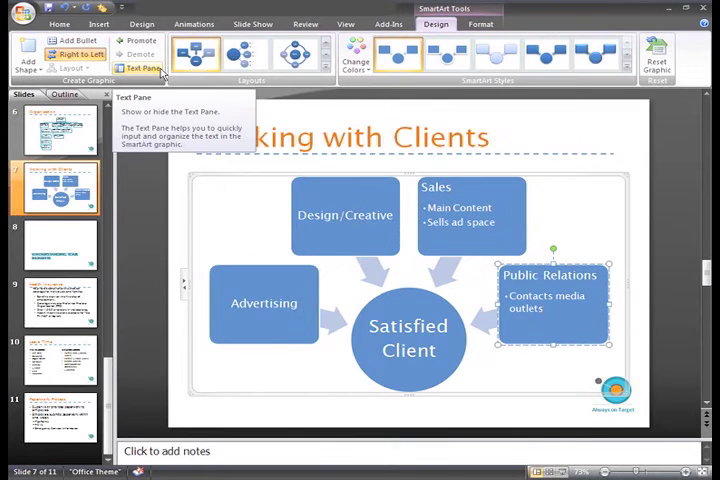
# - Rename the Public Relations shape to 'Media Relations' through the SmartArt Text Pane outline
pyautogui.click(144, 68)
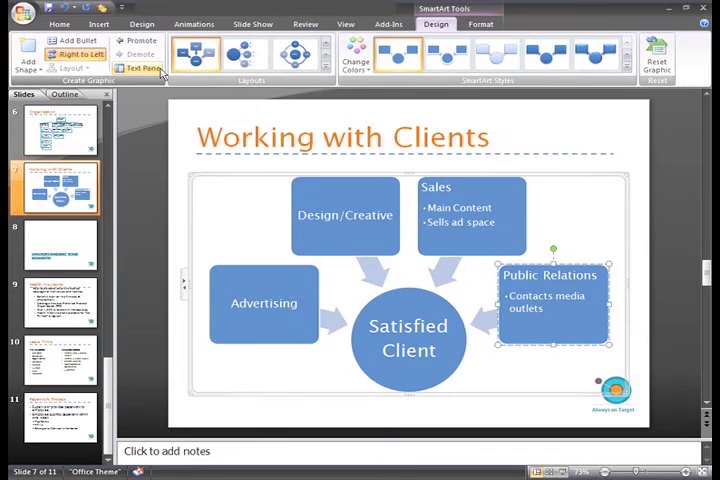
pyautogui.click(140, 68)
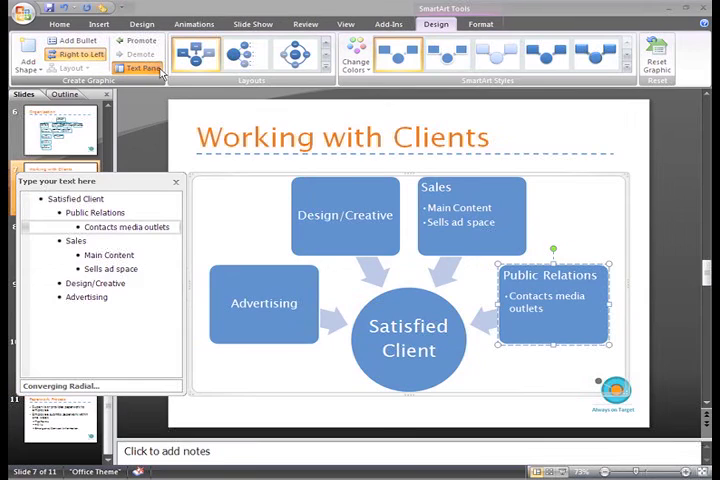
pyautogui.moveTo(162, 72)
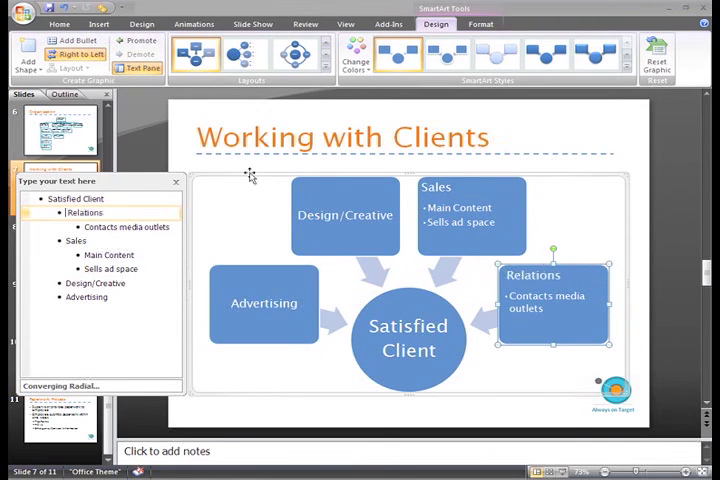
pyautogui.write('Media')
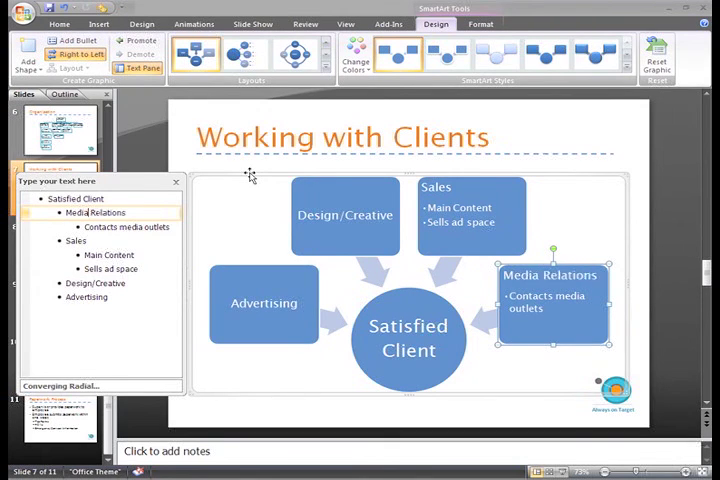
pyautogui.click(548, 302)
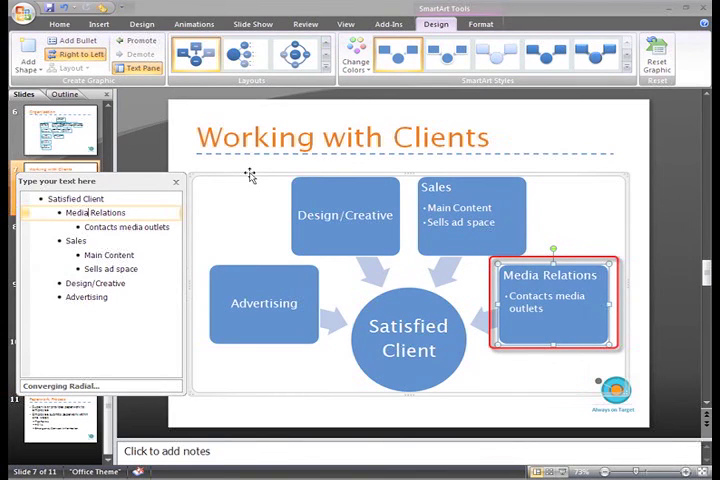